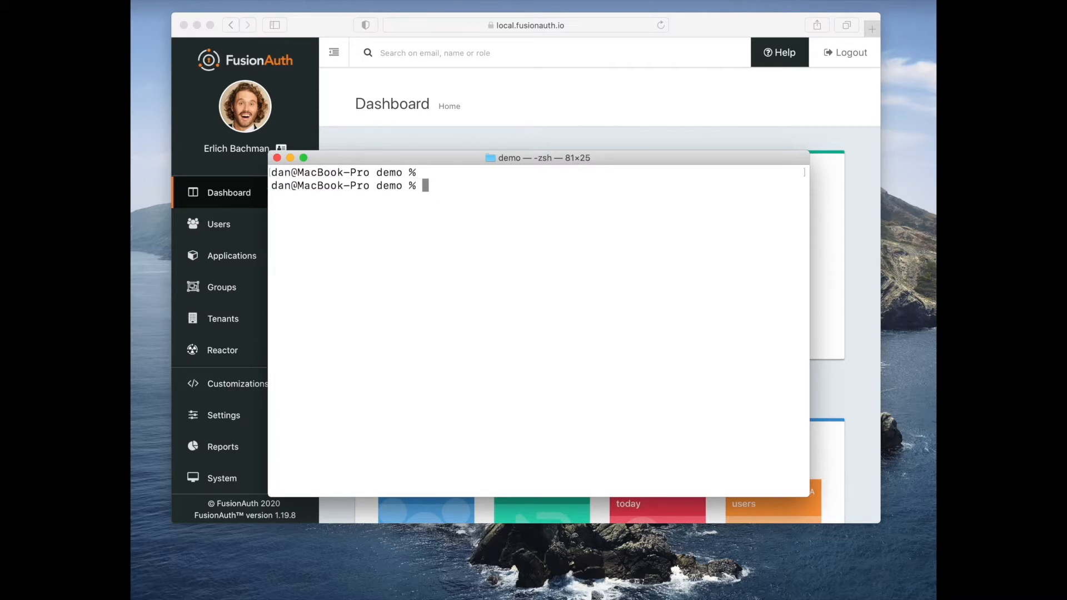
List the demo scripts and print usersearch.sh, the curl user search for adam
text(ls)
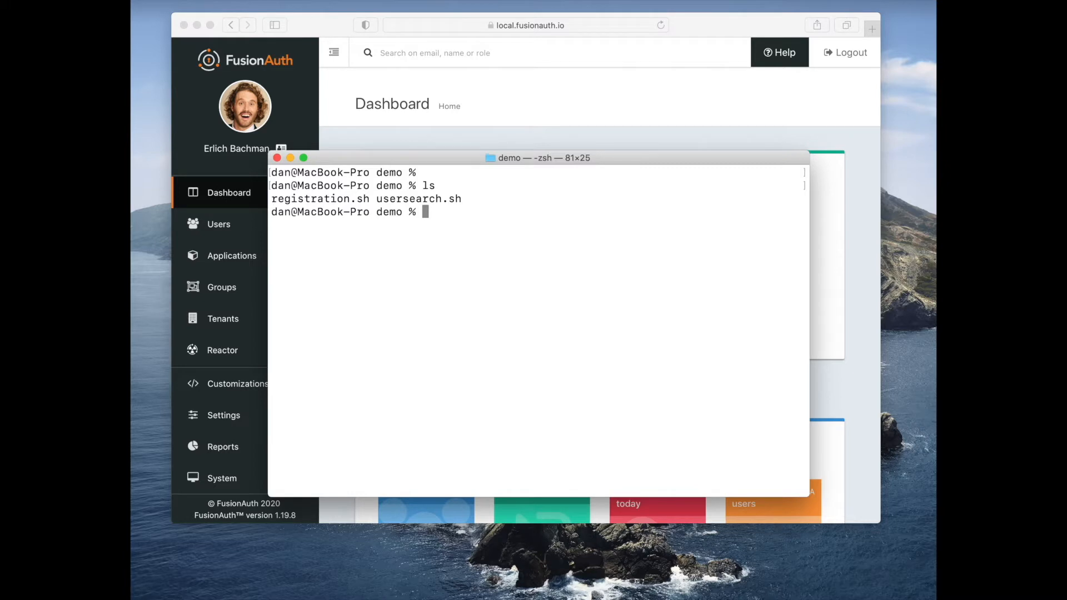
text(cat)
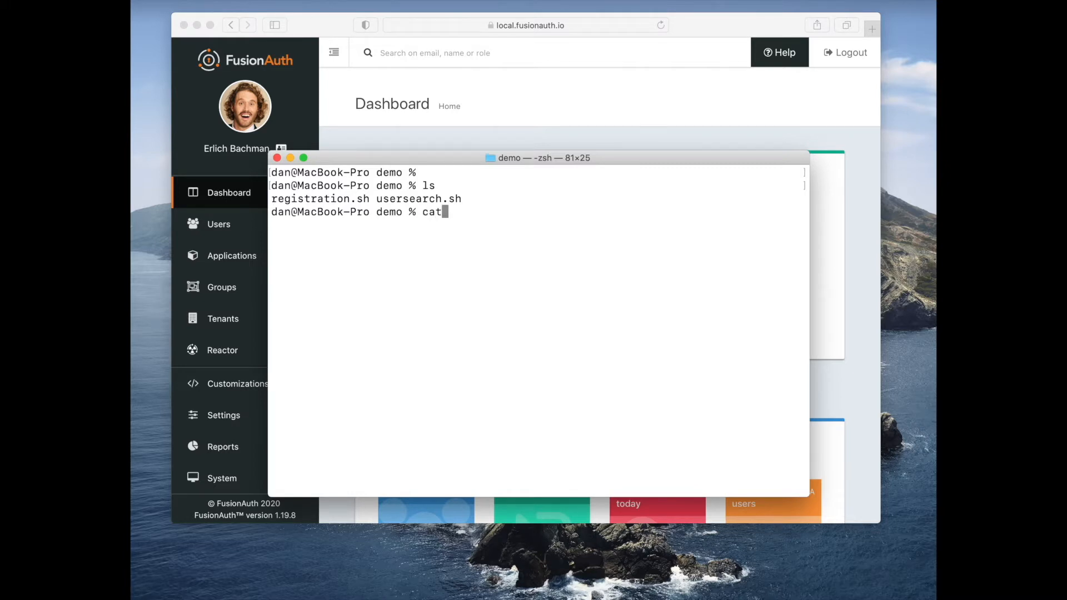
text(usersearch.sh)
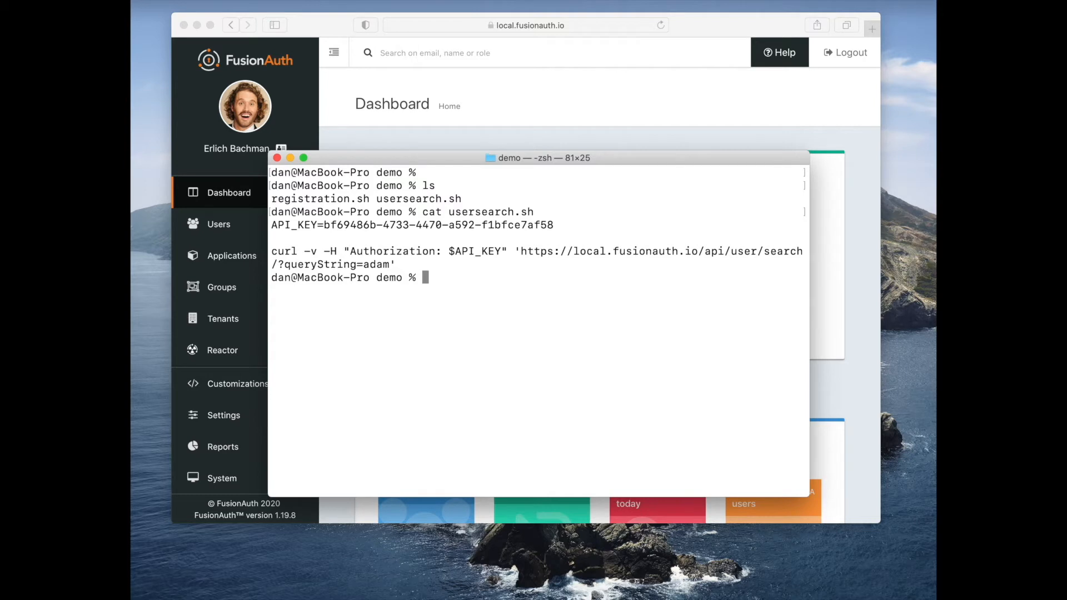
Run ./usersearch.sh for raw JSON of users matching adam, then rerun it piped through jq
text(./)
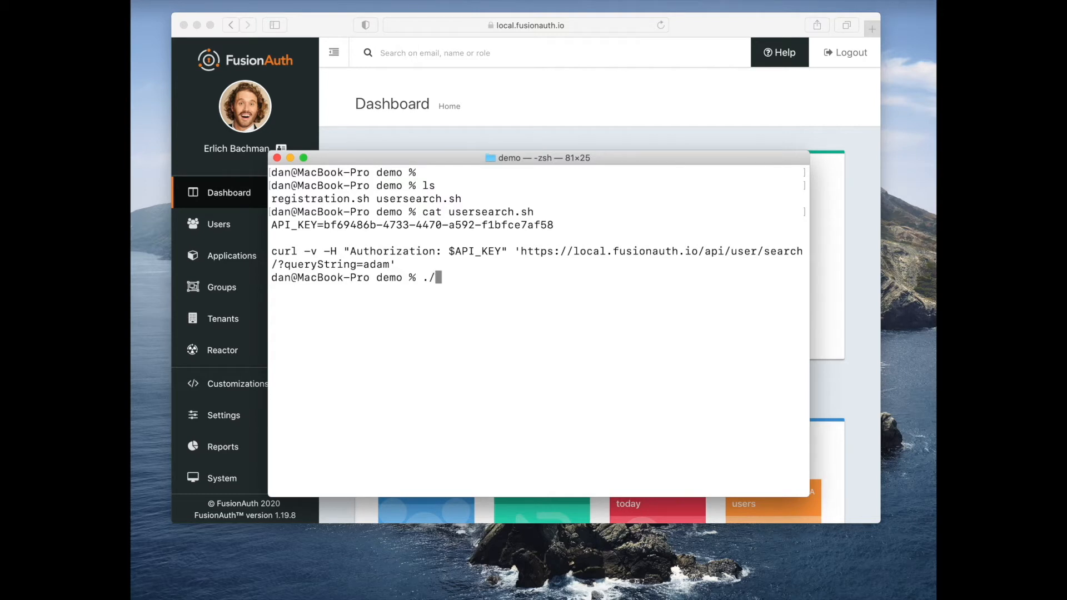
text(usersearch.sh)
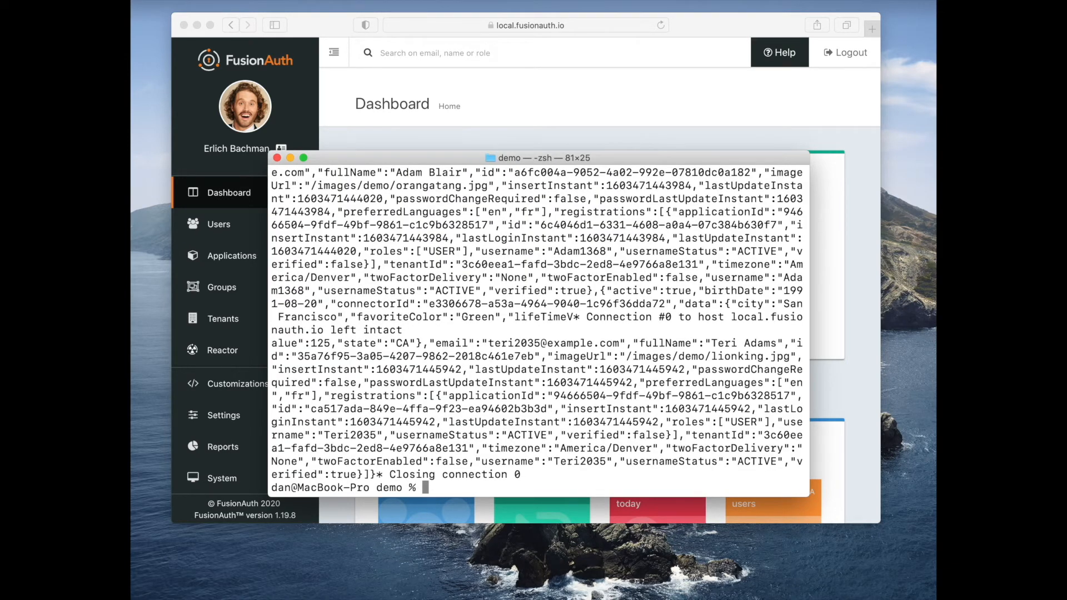
text(./usersearch.sh)
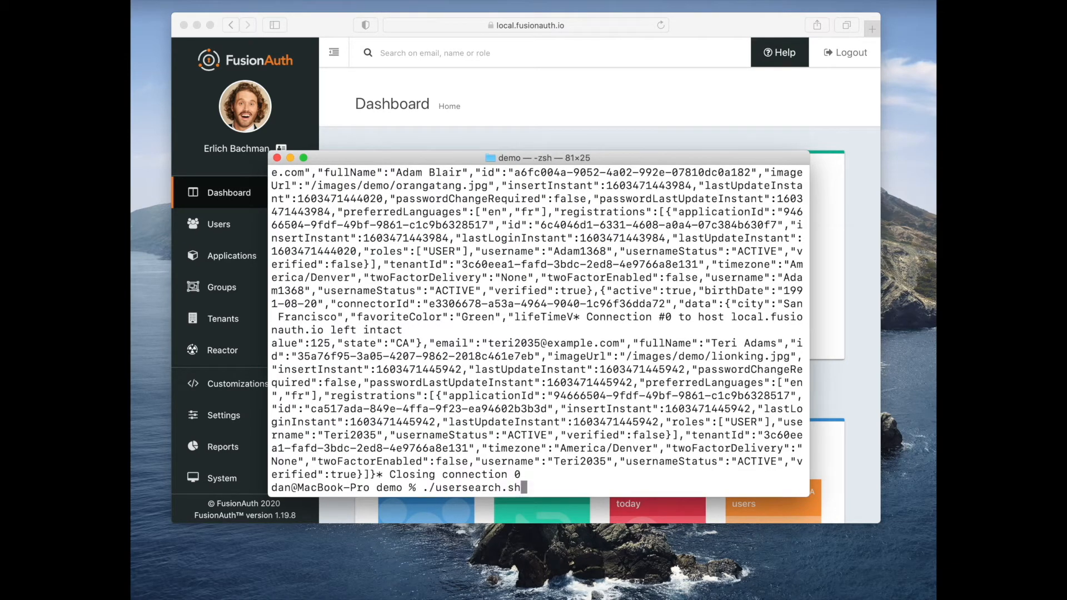
text(|jq)
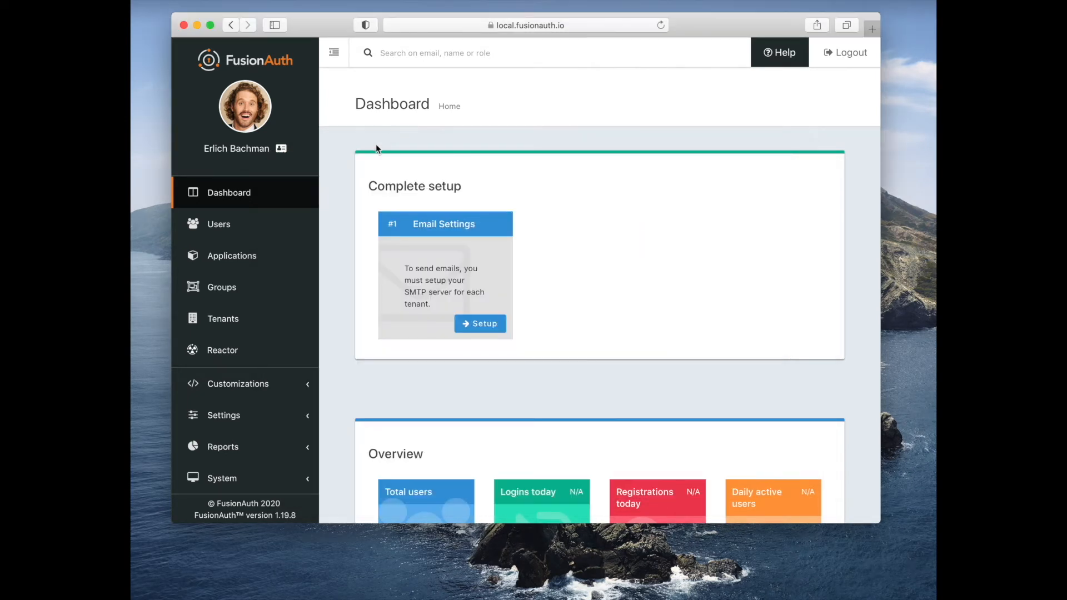
Show the FusionAuth Applications list to find the application id
click(231, 255)
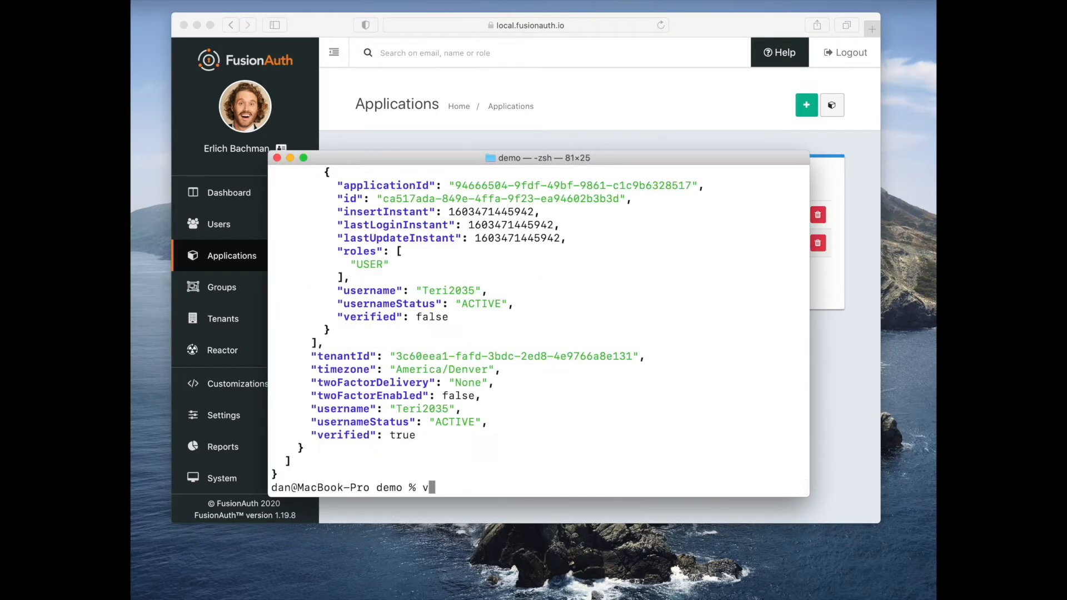
Set registration.sh's applicationId to 94666504-9fdf-49bf-9861-c1c9b6328517 in vi and save
text(i)
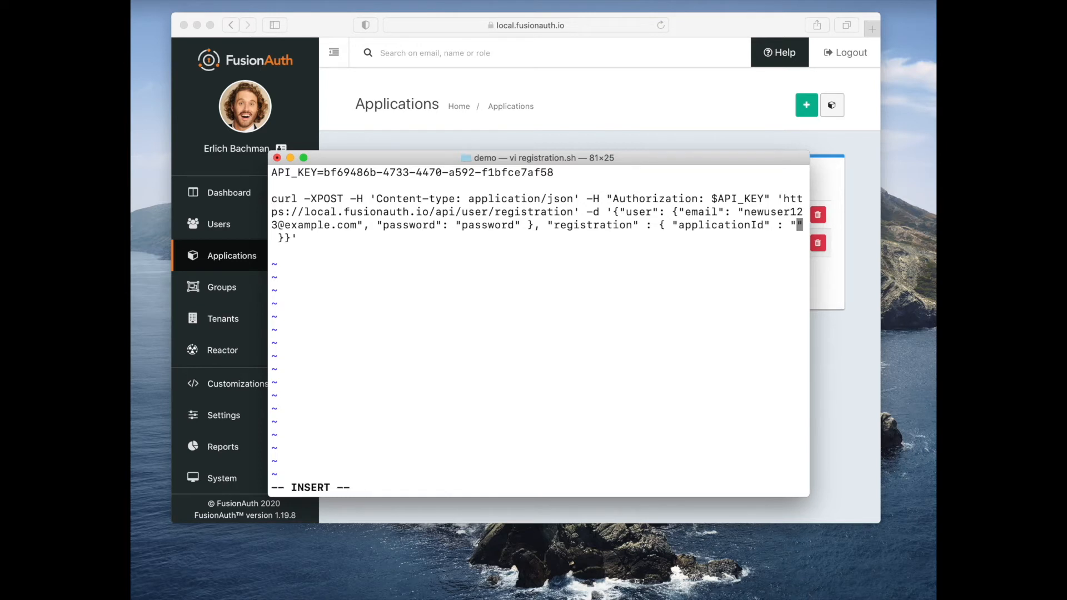
text(94666504-9fdf-49bf-9861-c1c9b6328517)
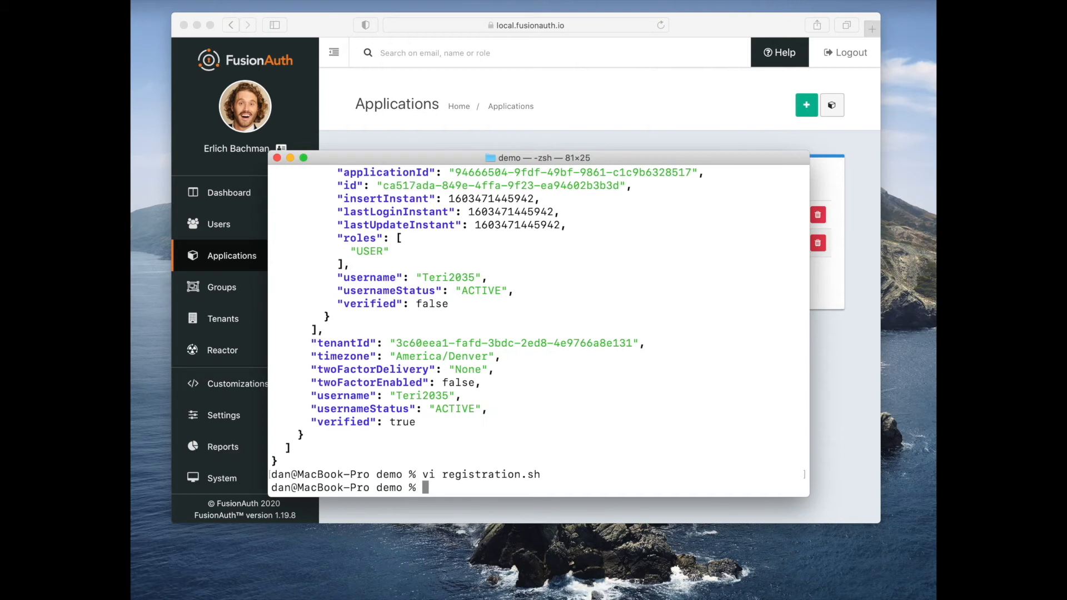
text(sh)
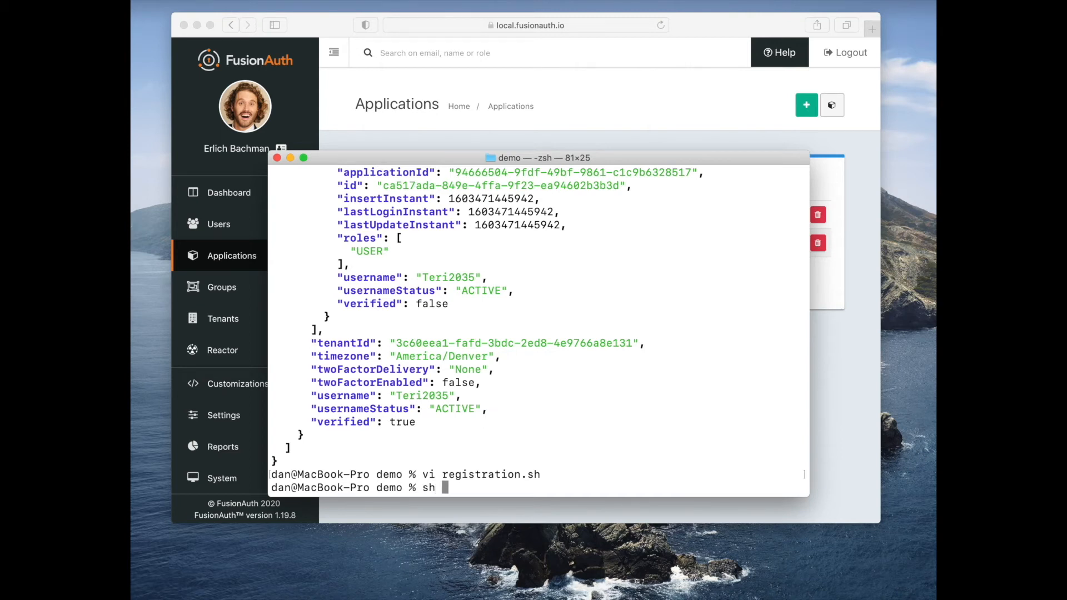
text(registration.sh)
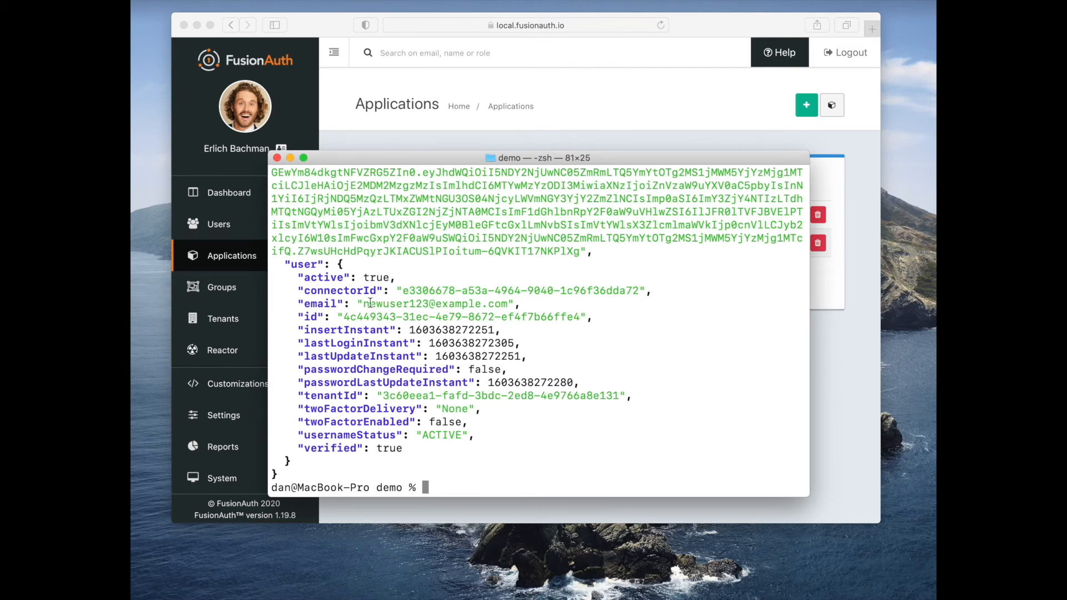
double_click(396, 304)
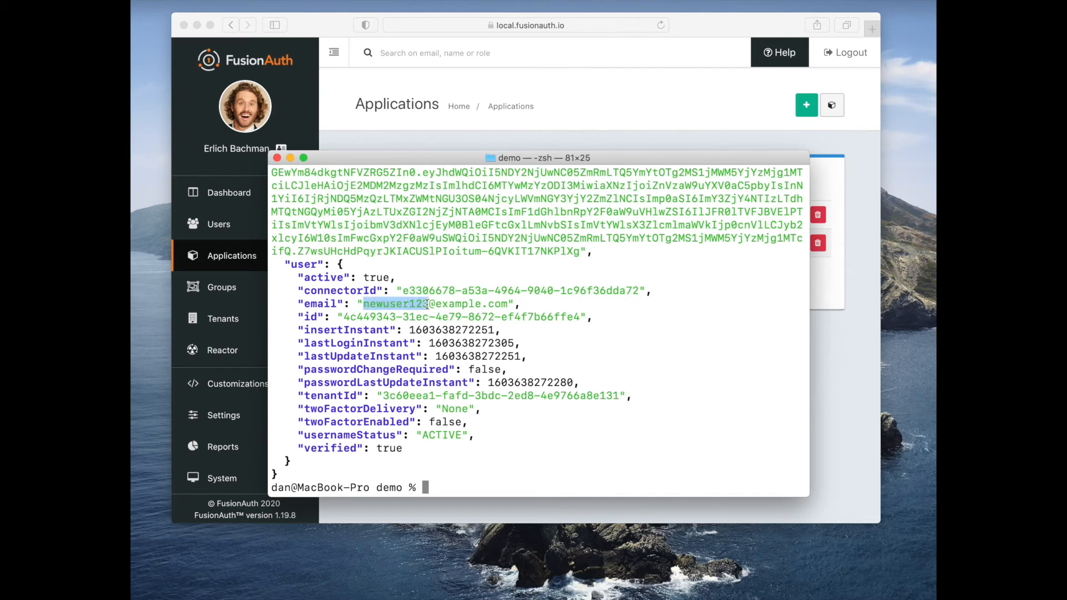
text(vi us)
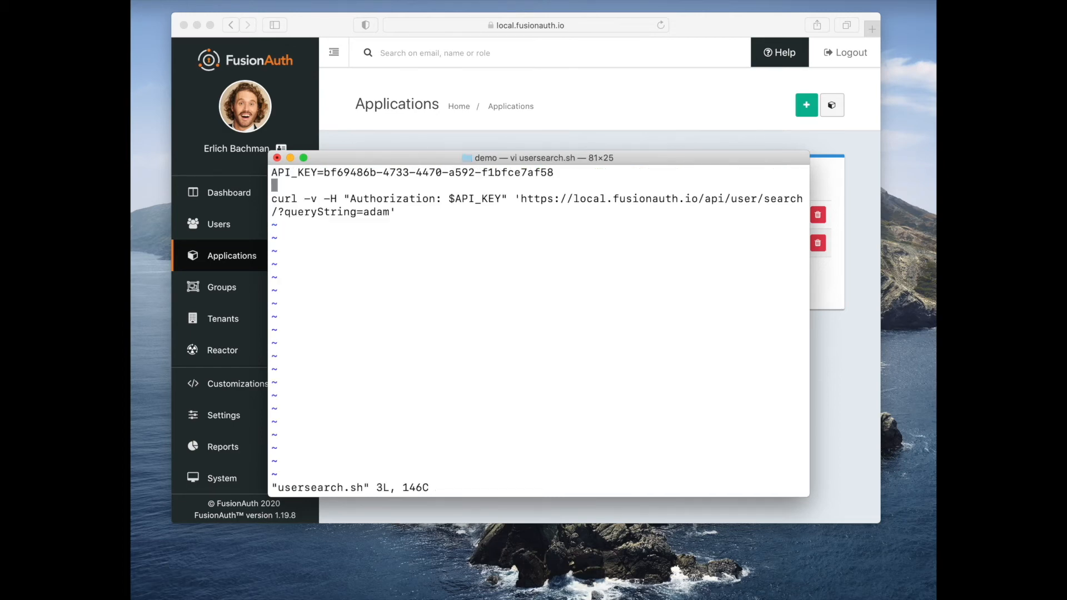
Replace adam with newuser123 in the queryString, save, and rerun ./usersearch.sh|jq
key(i)
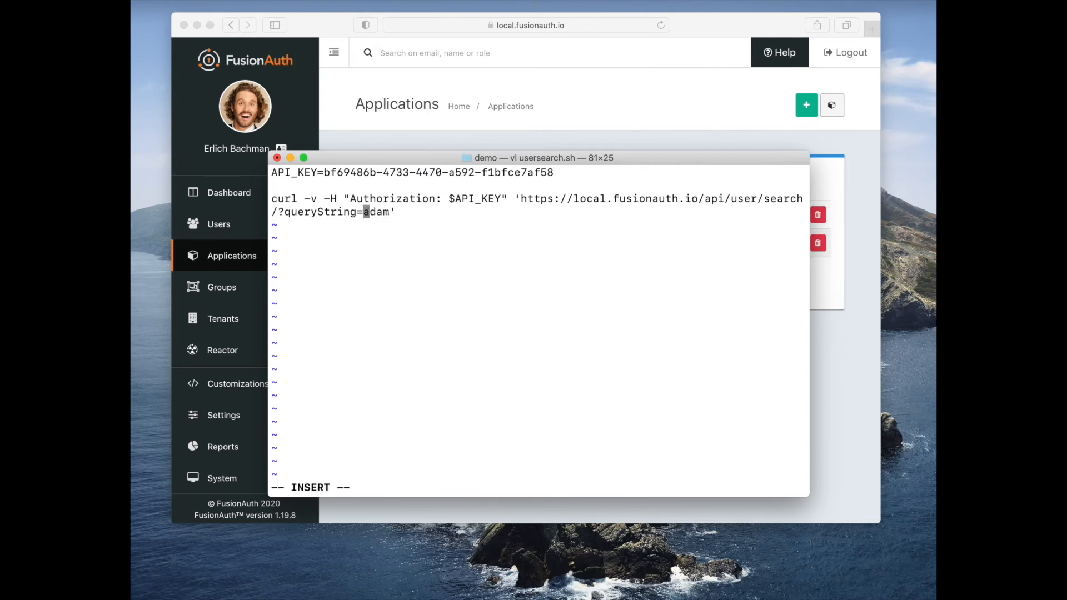
text(newuser123)
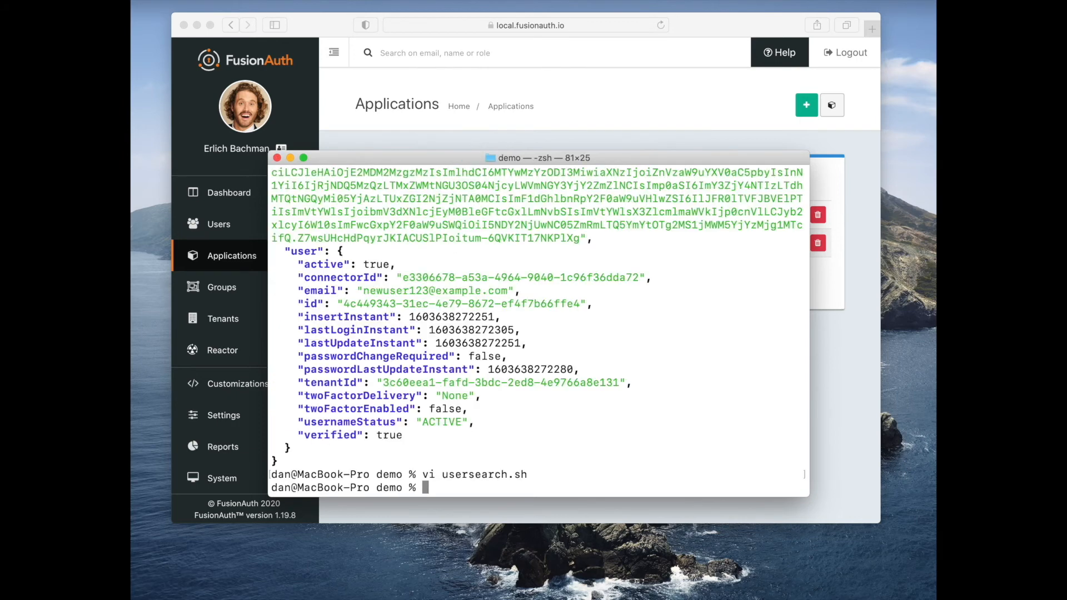
text(./usersearch.sh|jq)
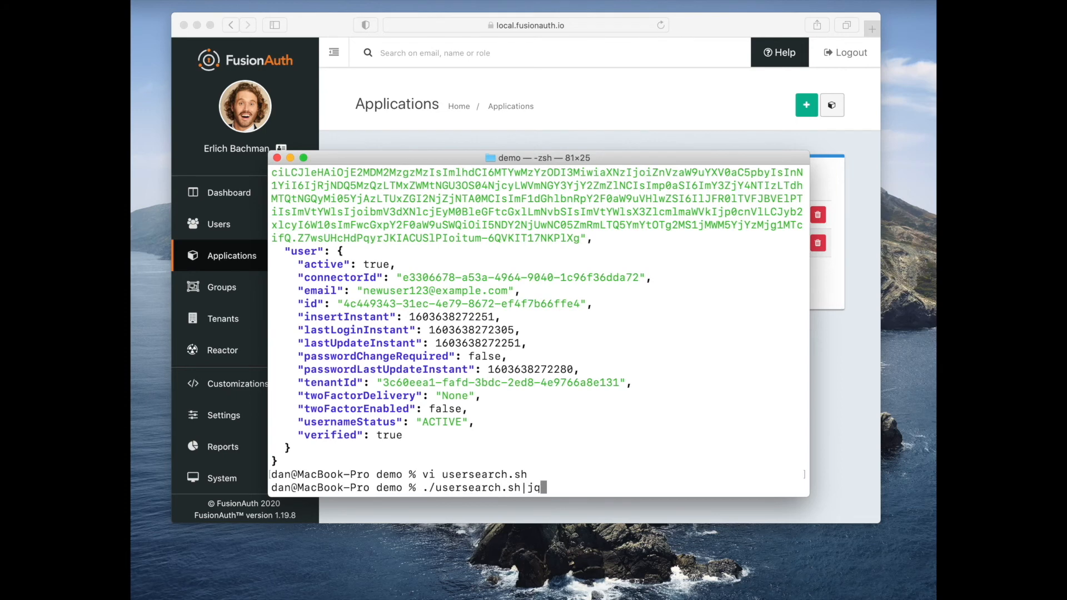